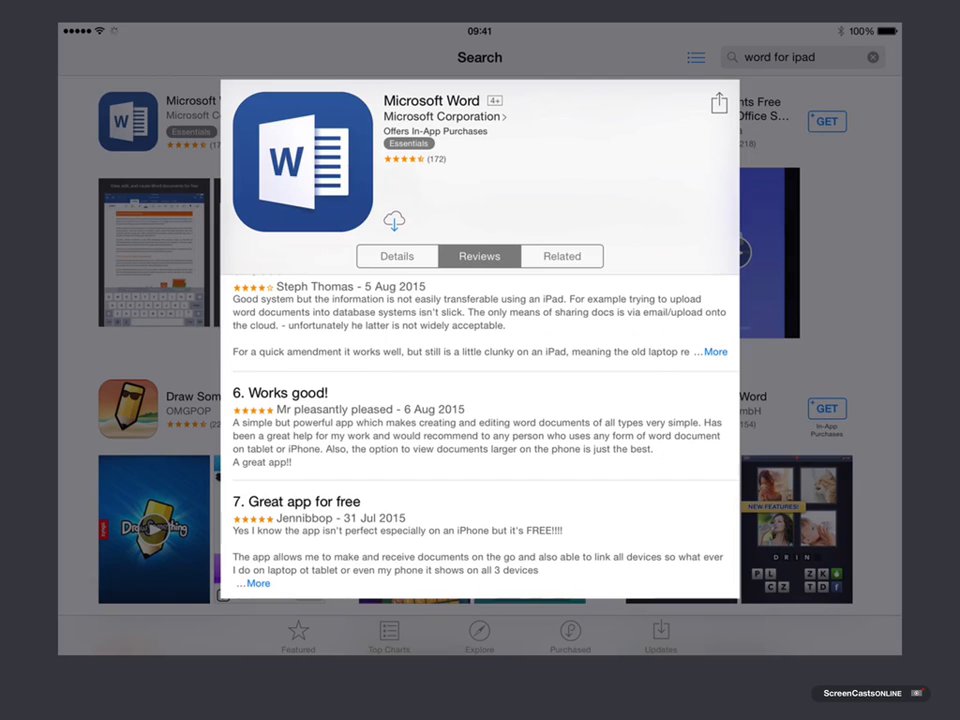
Install Microsoft Word from its App Store page
{"action": "left_click", "coordinate": [394, 220]}
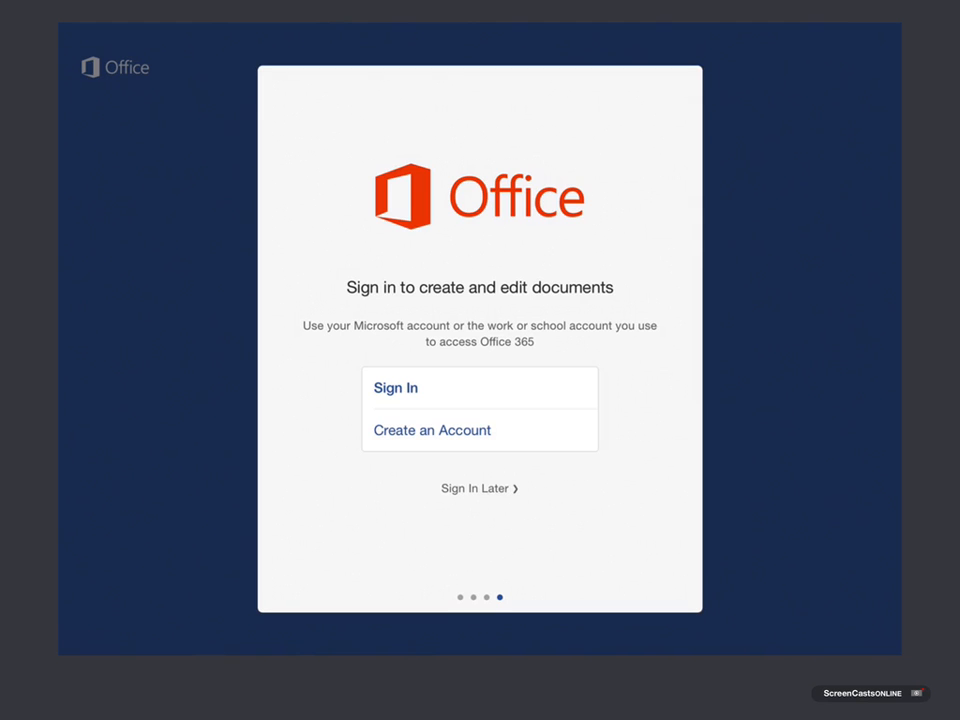
Sign in to Word with the scodemo12 personal Microsoft account and password
{"action": "left_click", "coordinate": [395, 388]}
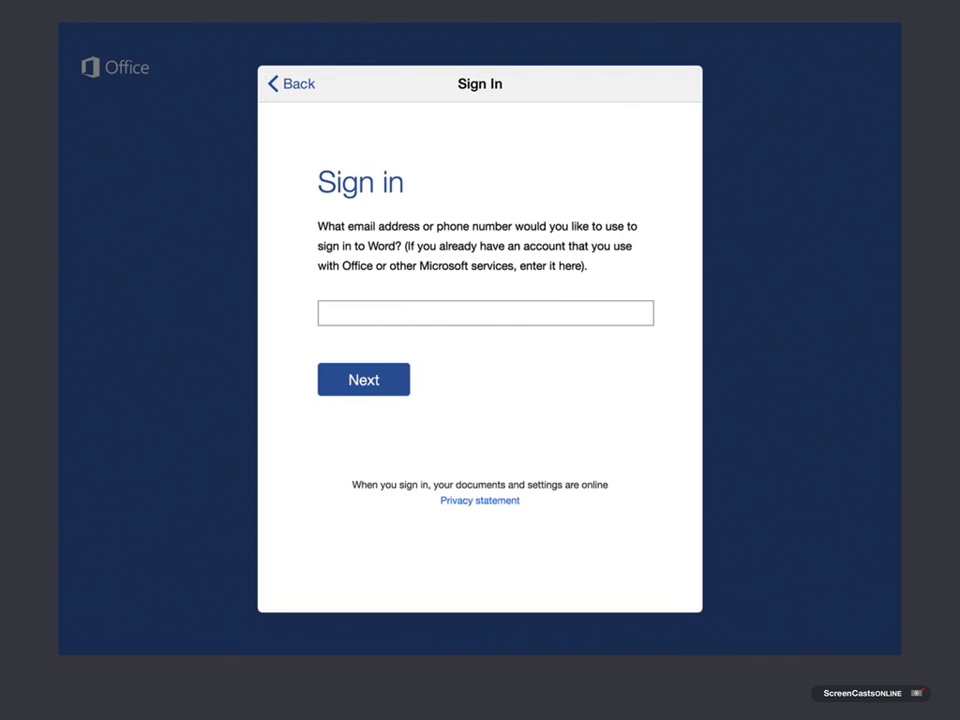
{"action": "type", "text": "scodemo12"}
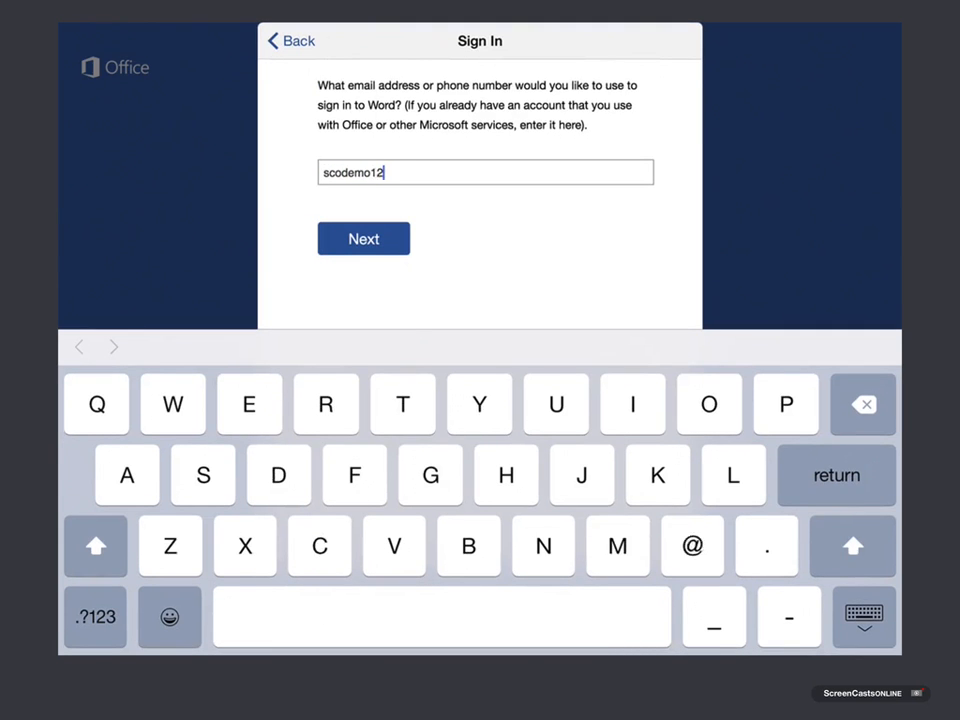
{"action": "left_click", "coordinate": [363, 238]}
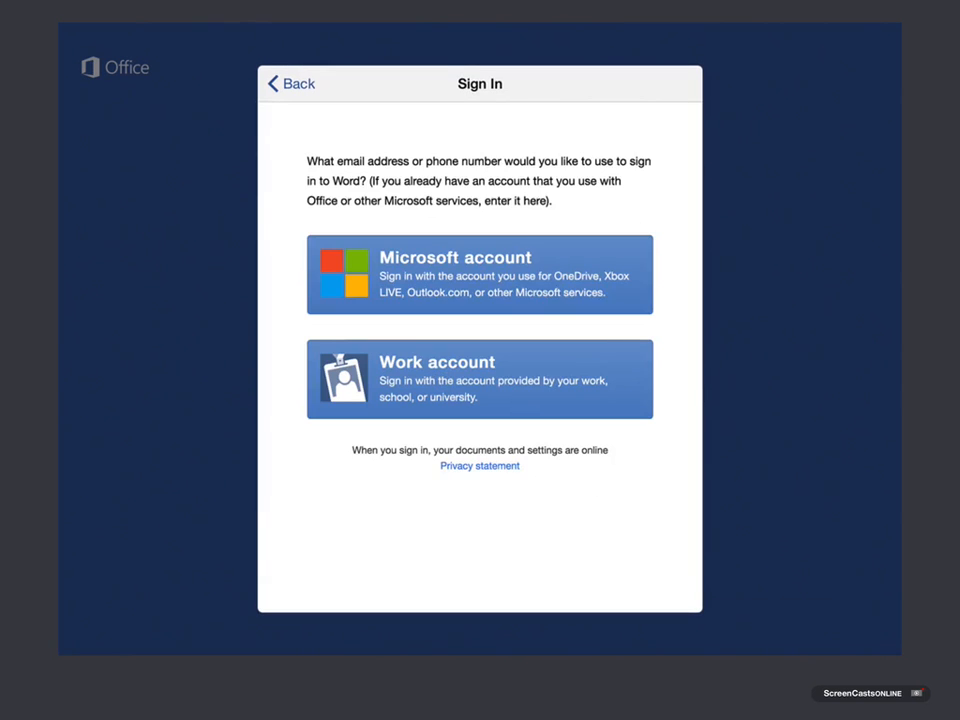
{"action": "left_click", "coordinate": [479, 274]}
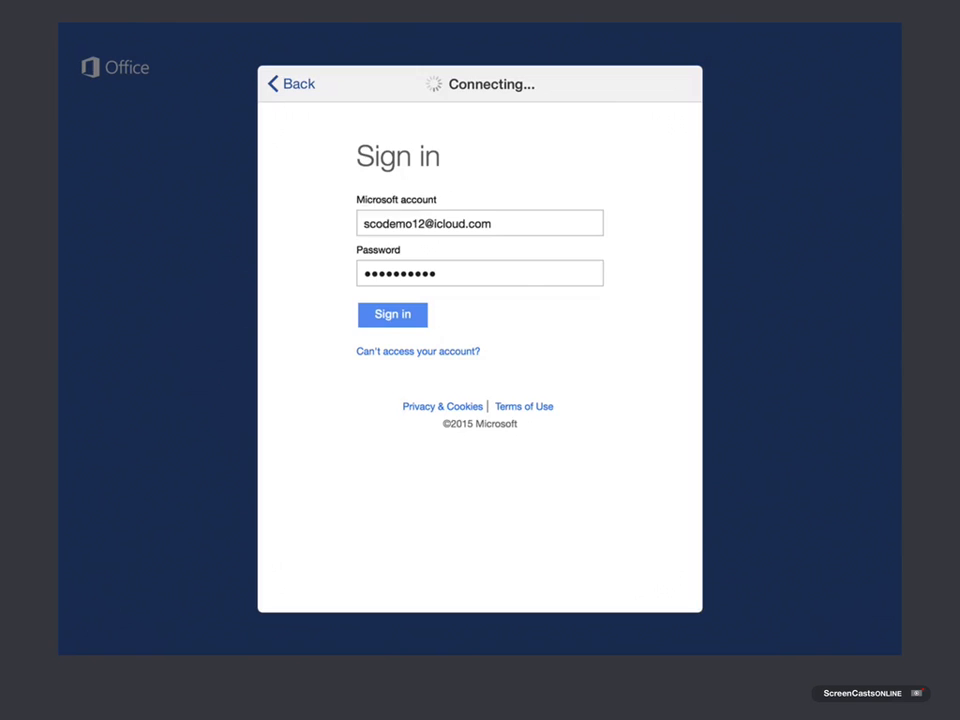
{"action": "left_click", "coordinate": [392, 314]}
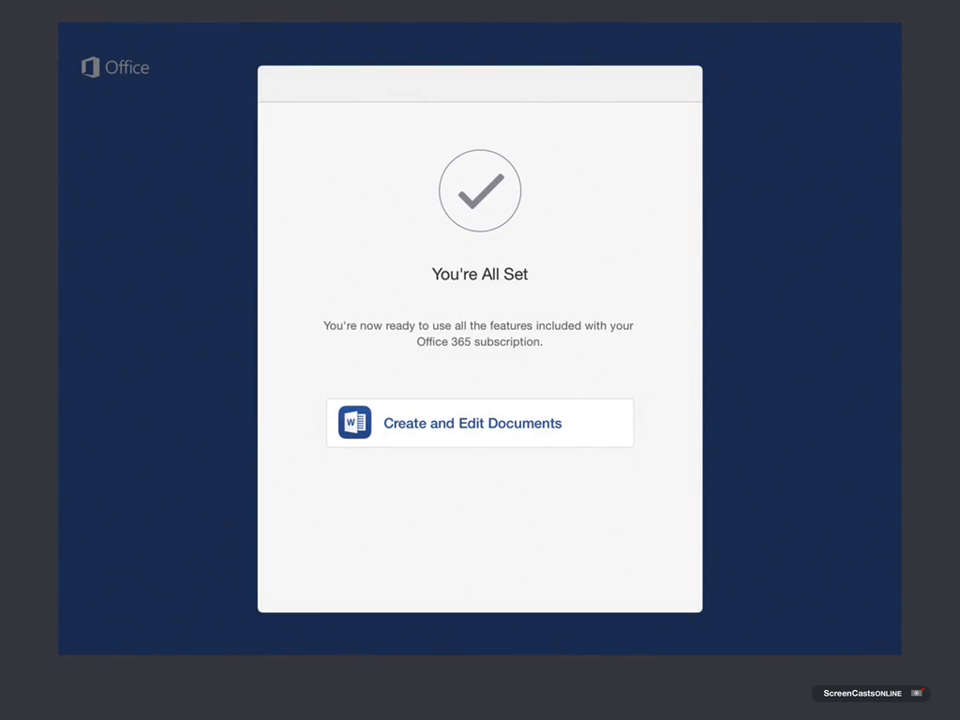
Continue past the What's New notes and view the signed-in account panel
{"action": "left_click", "coordinate": [479, 423]}
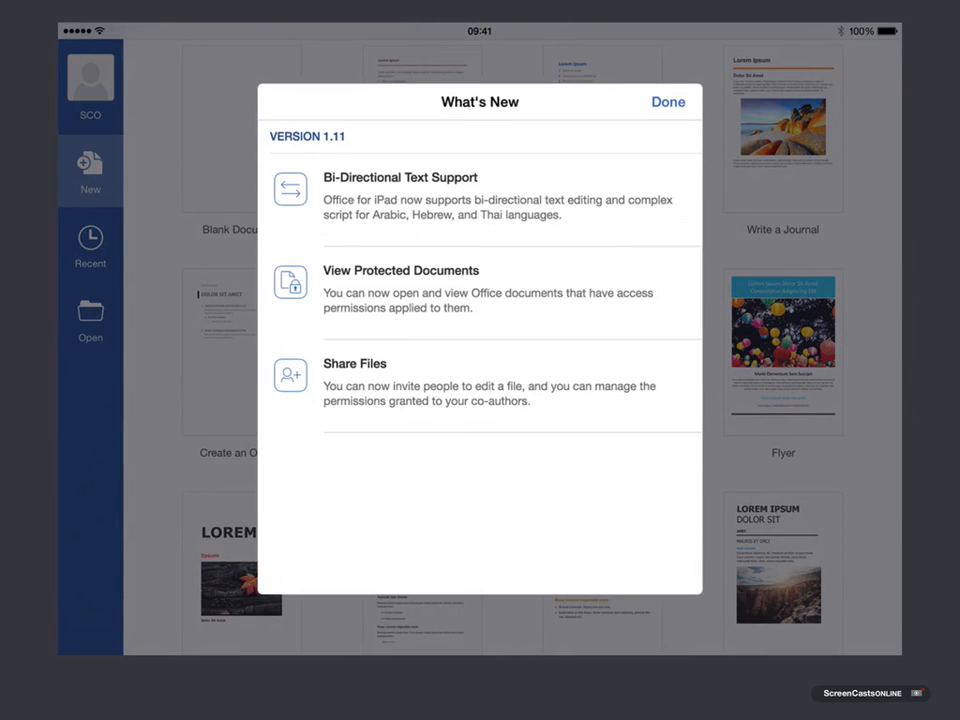
{"action": "left_click", "coordinate": [668, 102]}
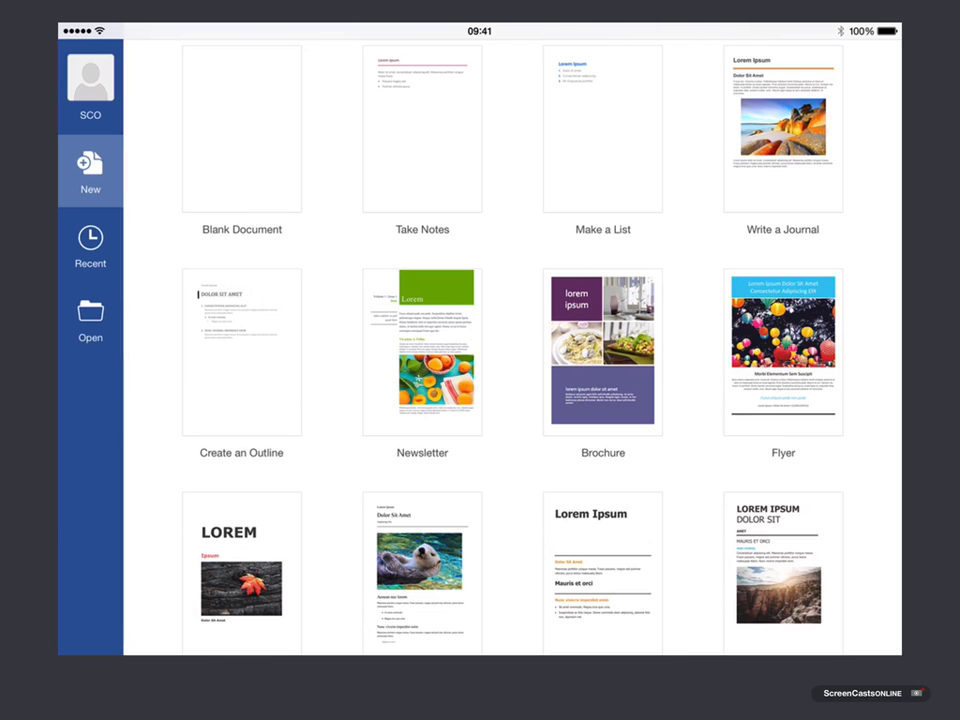
{"action": "scroll", "scroll_direction": "down", "scroll_amount": 3}
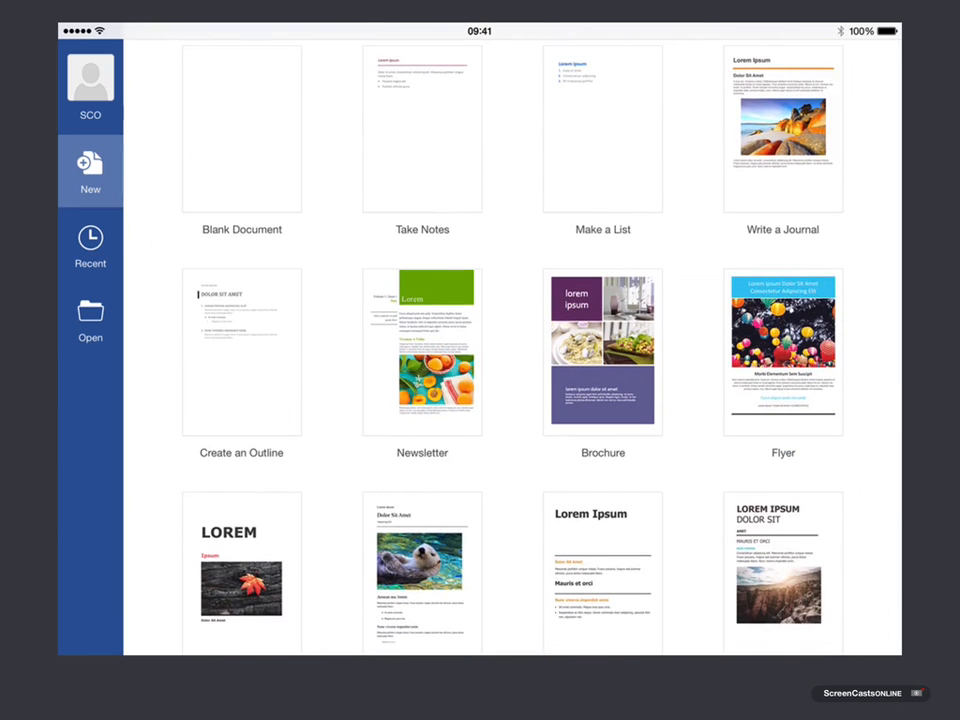
{"action": "left_click", "coordinate": [90, 78]}
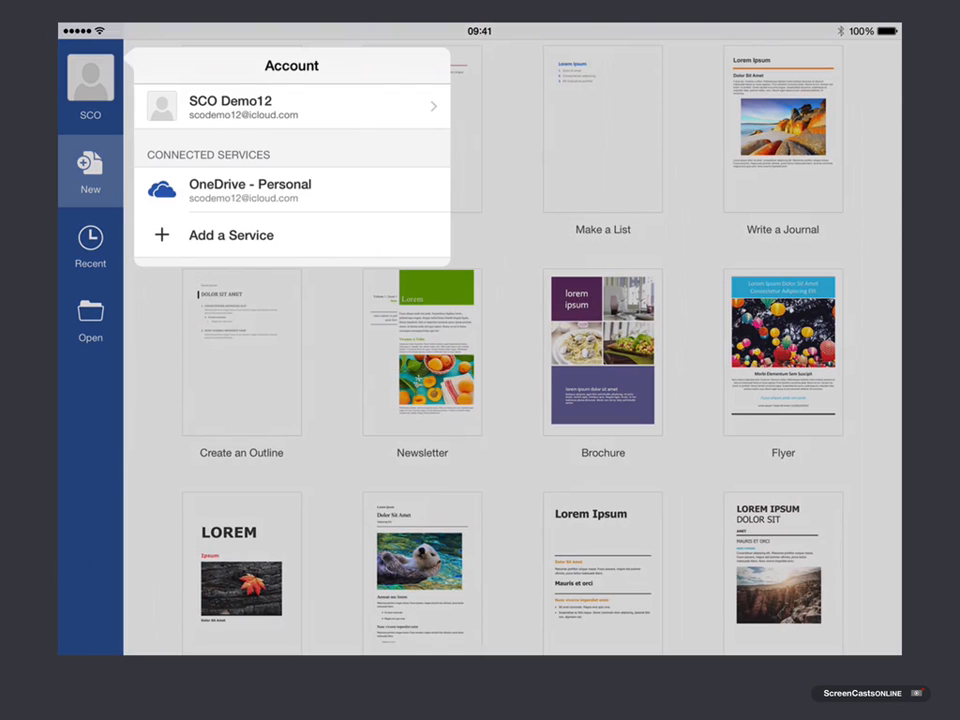
Browse the Add a Service list (OneDrive, OneDrive for Business, Dropbox), then cancel
{"action": "left_click", "coordinate": [291, 107]}
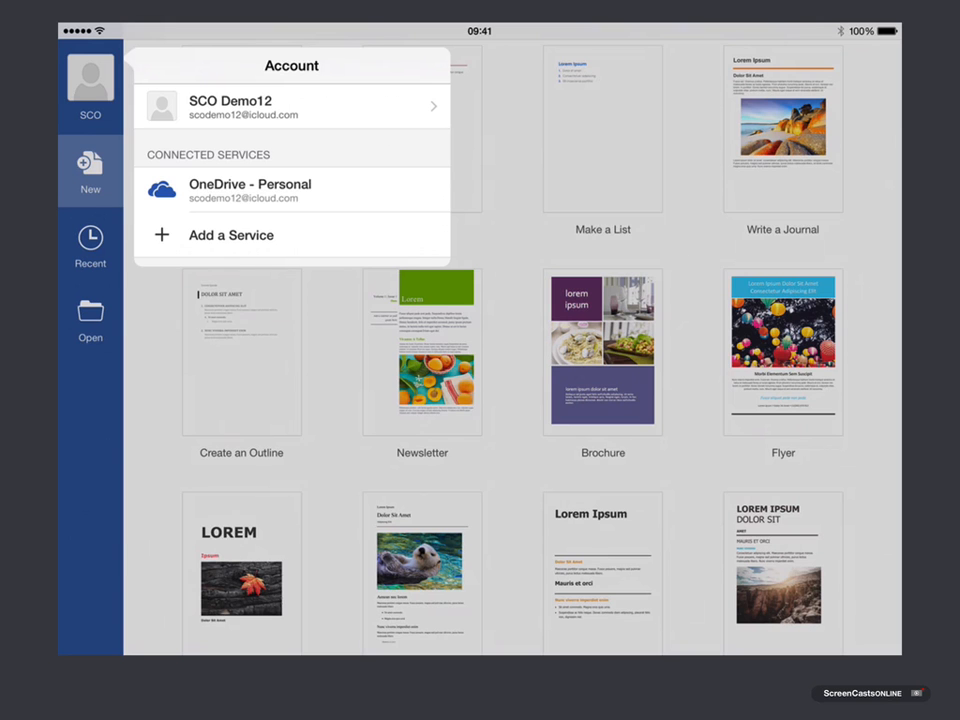
{"action": "left_click", "coordinate": [231, 234]}
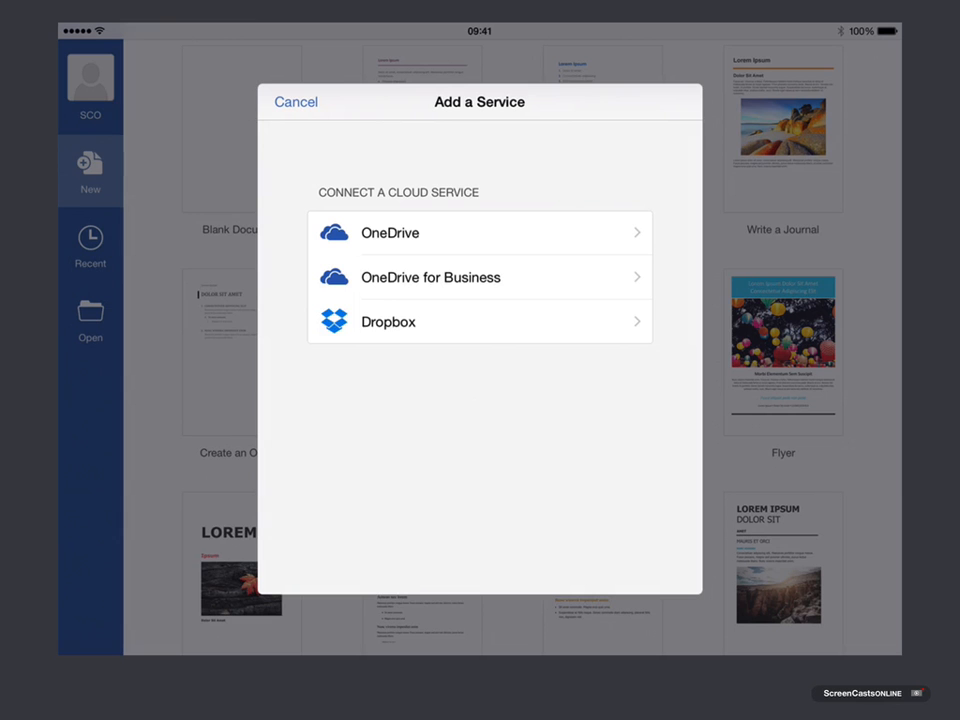
{"action": "left_click", "coordinate": [296, 101]}
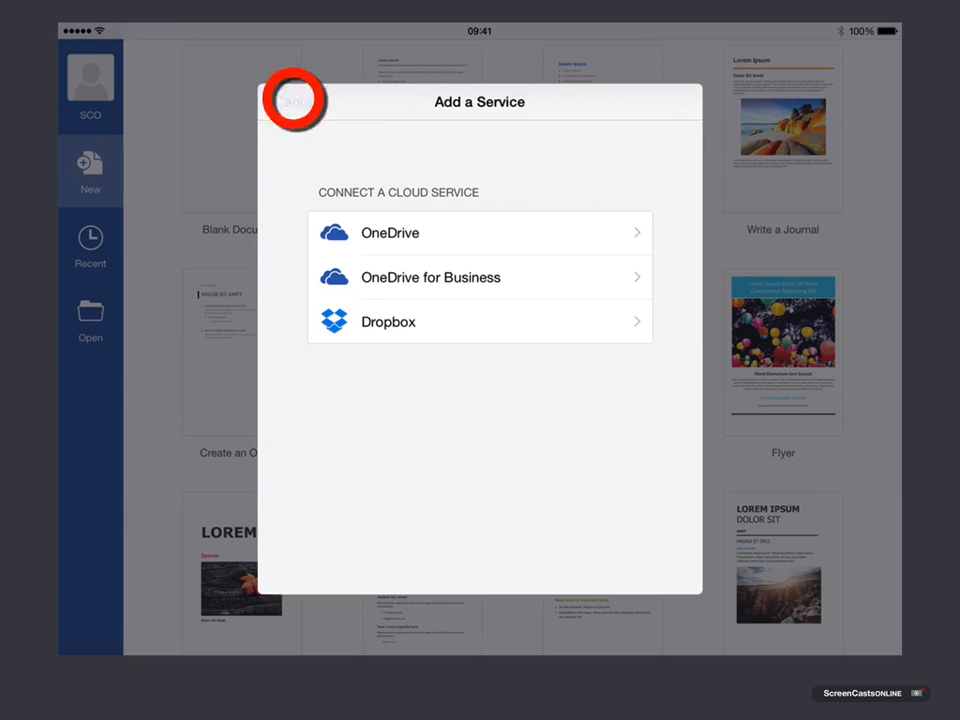
{"action": "left_click", "coordinate": [293, 100]}
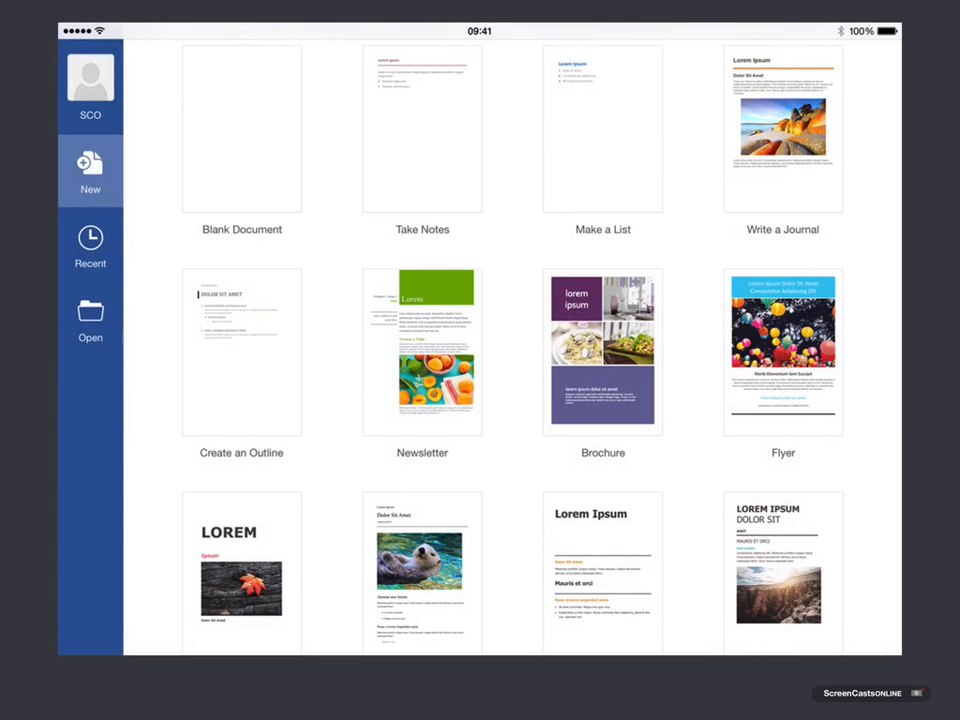
Open Dons Newsletter from the Documents folder of OneDrive - Personal
{"action": "left_click", "coordinate": [90, 245]}
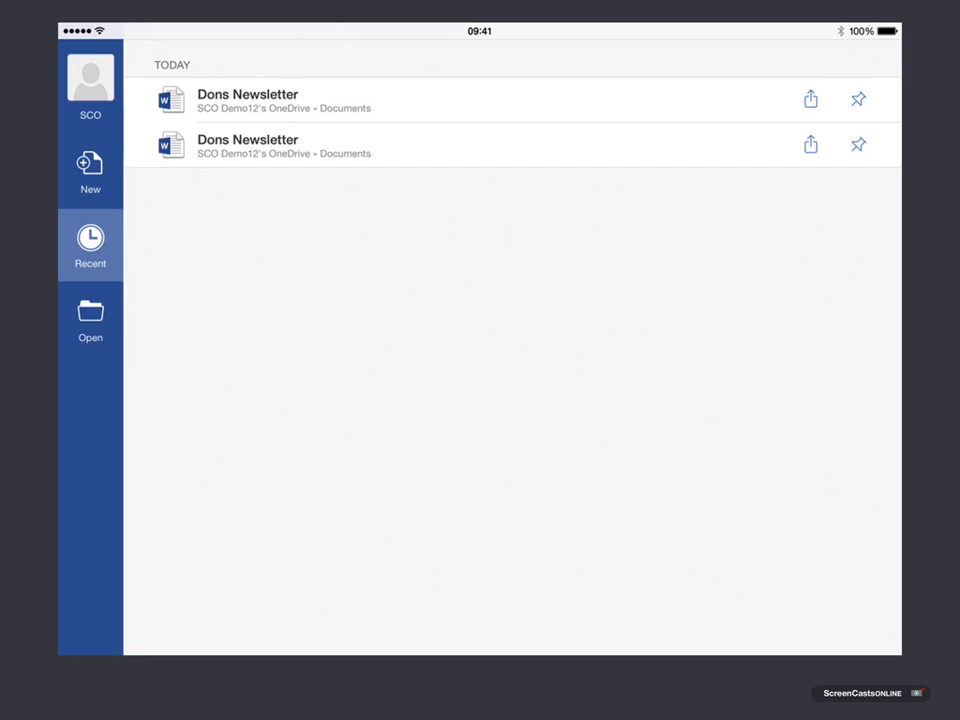
{"action": "left_click", "coordinate": [90, 318]}
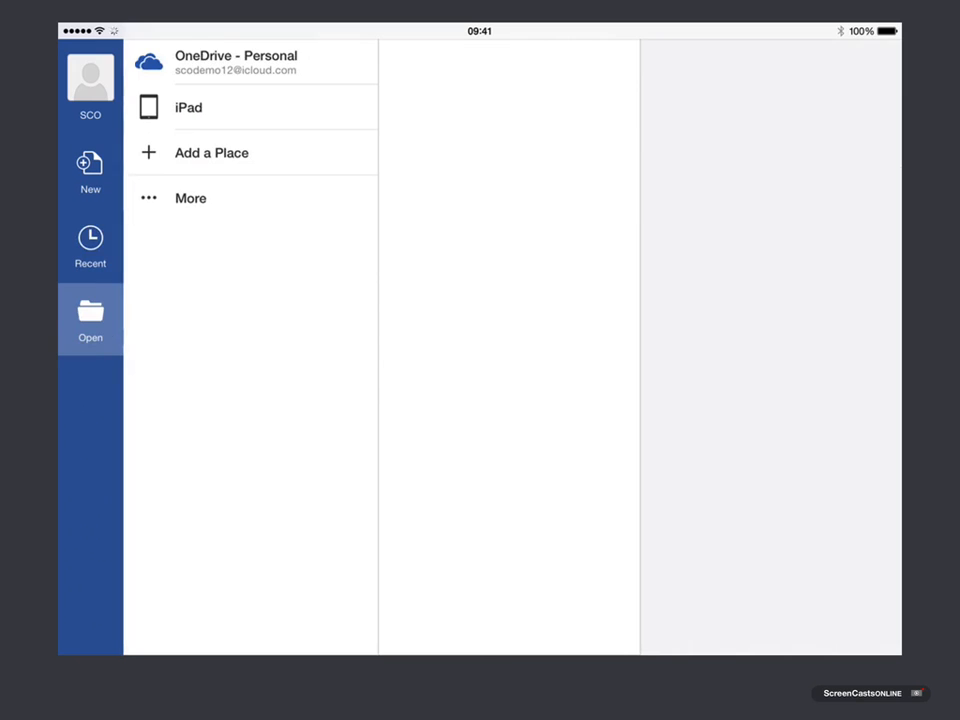
{"action": "left_click", "coordinate": [236, 62]}
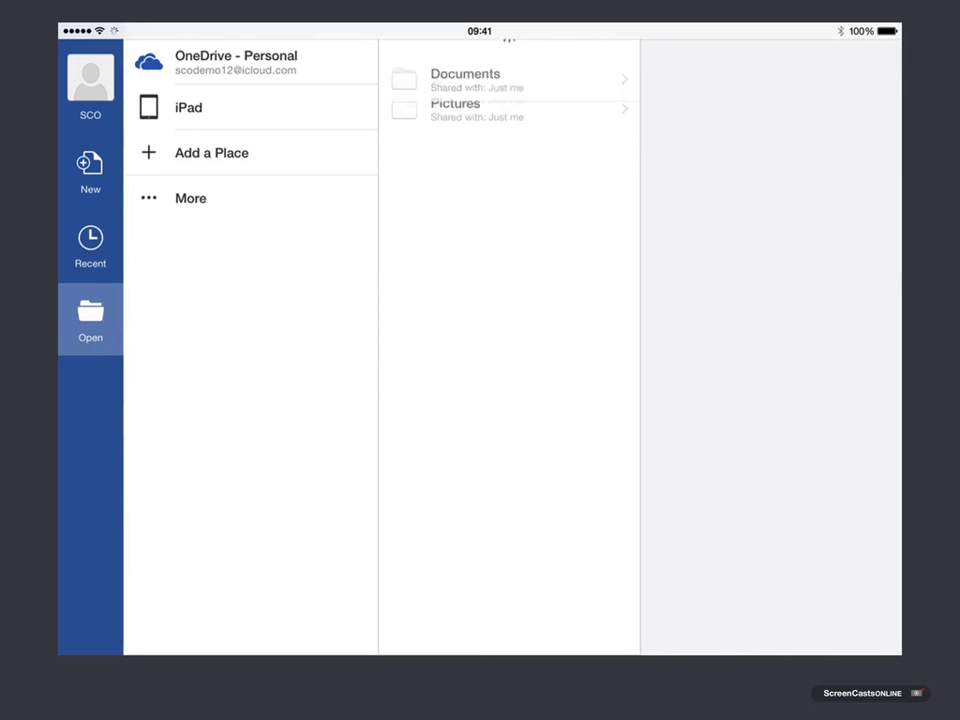
{"action": "left_click", "coordinate": [236, 62]}
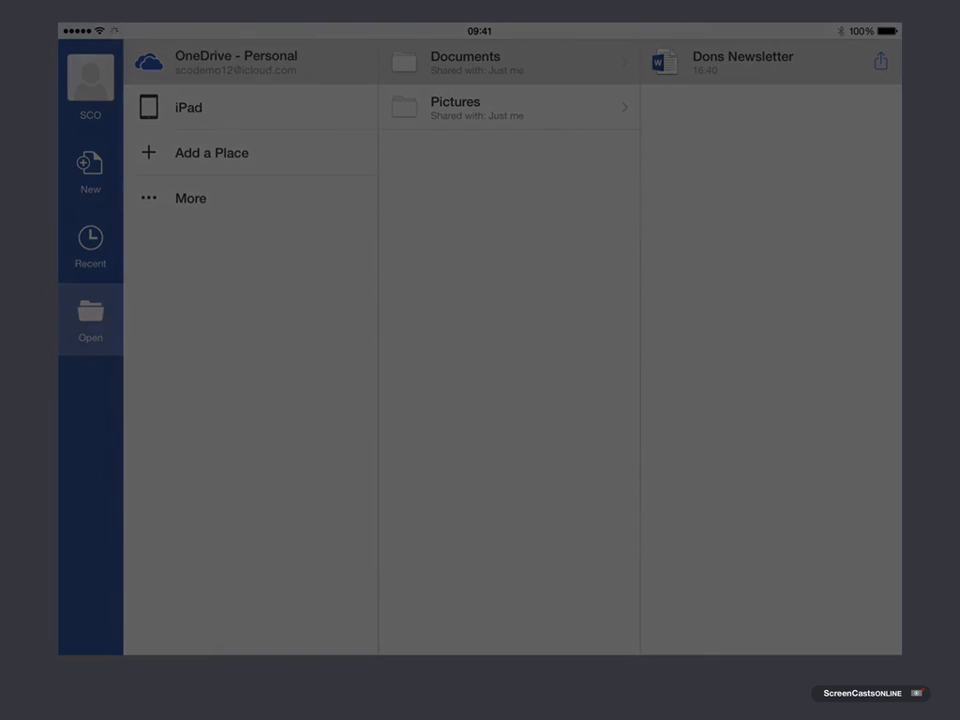
{"action": "left_click", "coordinate": [742, 62]}
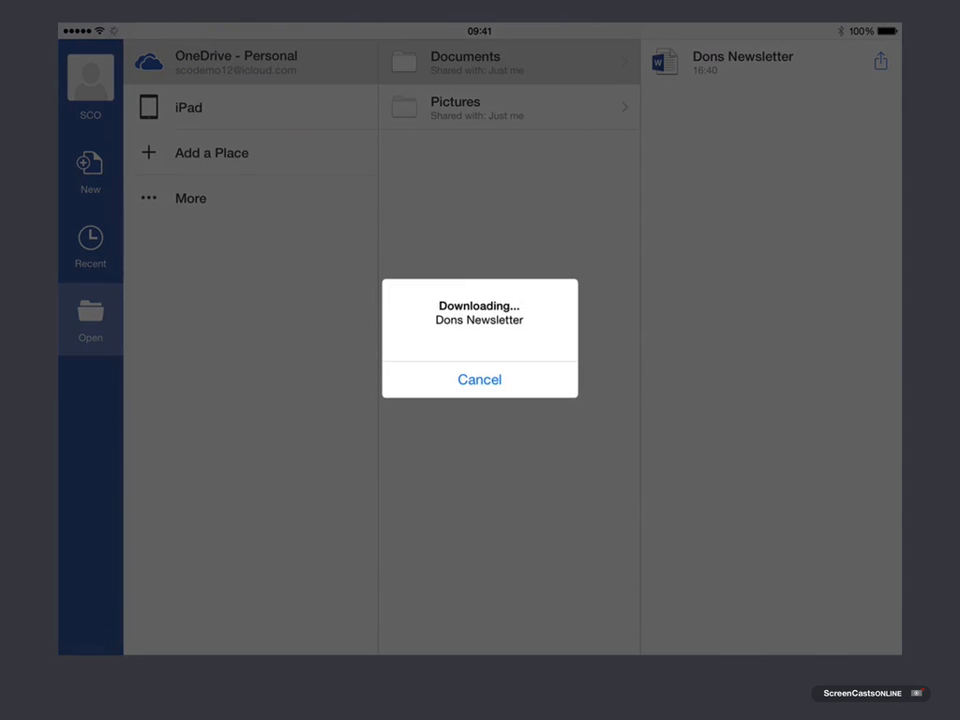